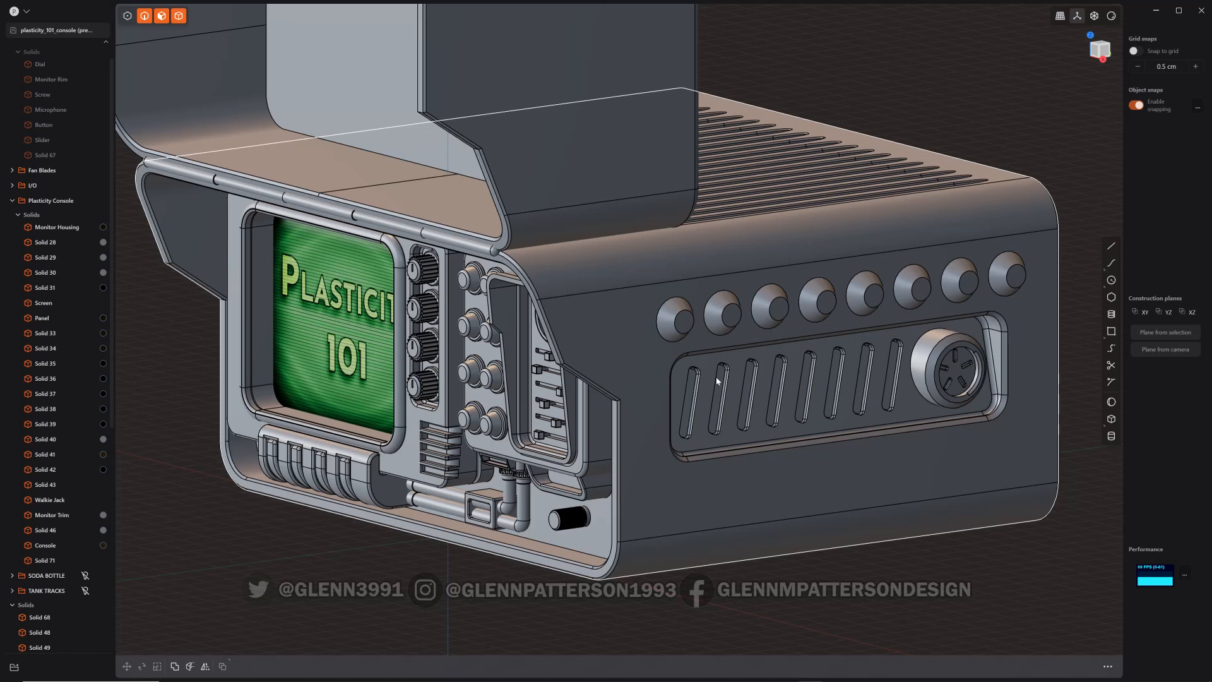
mouse_move(772, 402)
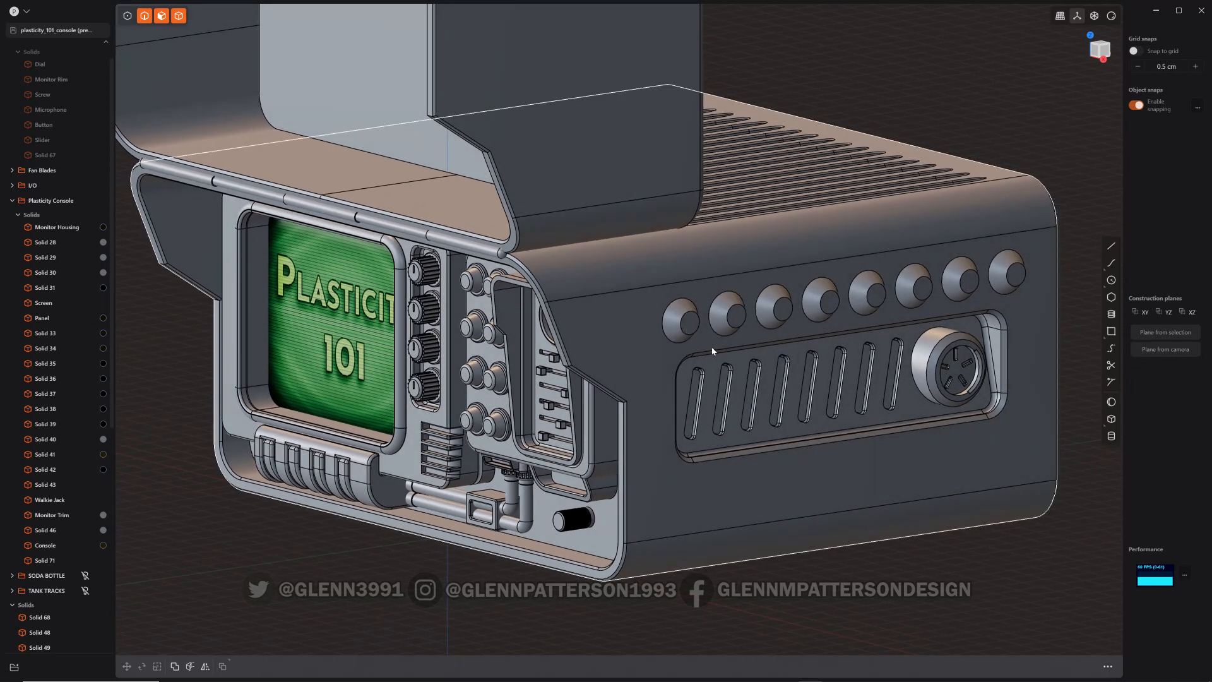
mouse_move(853, 269)
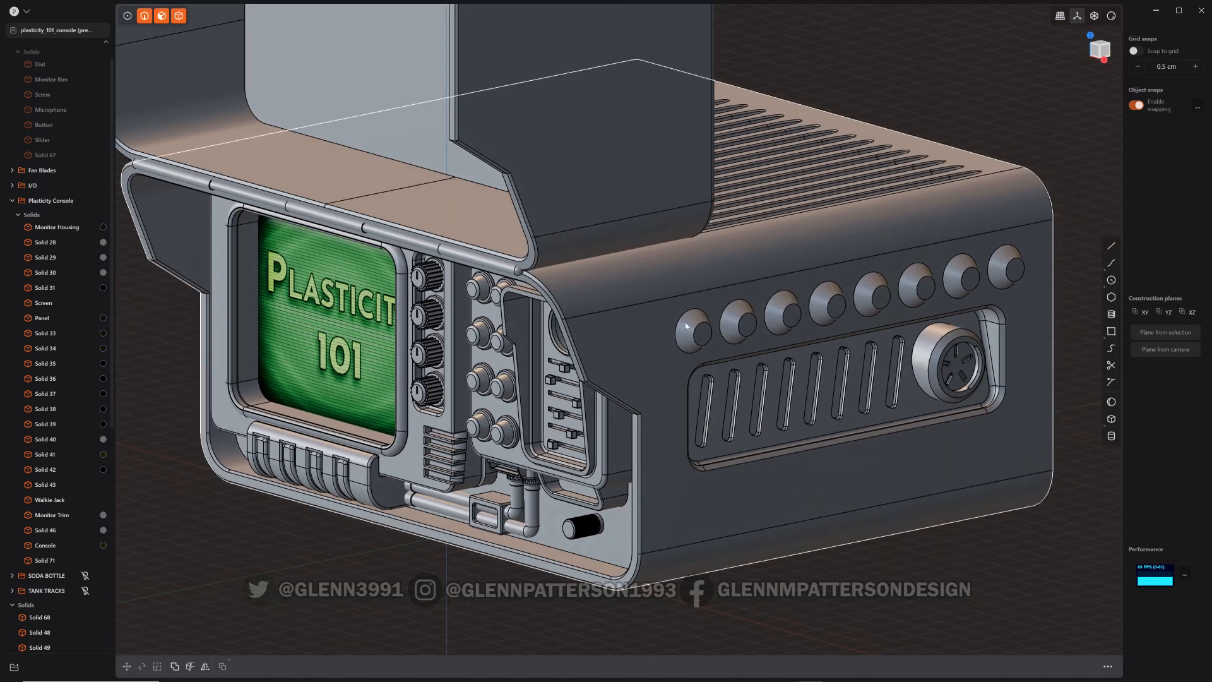
- Select the console body and pick the first of the eight knobs for removal
click(702, 337)
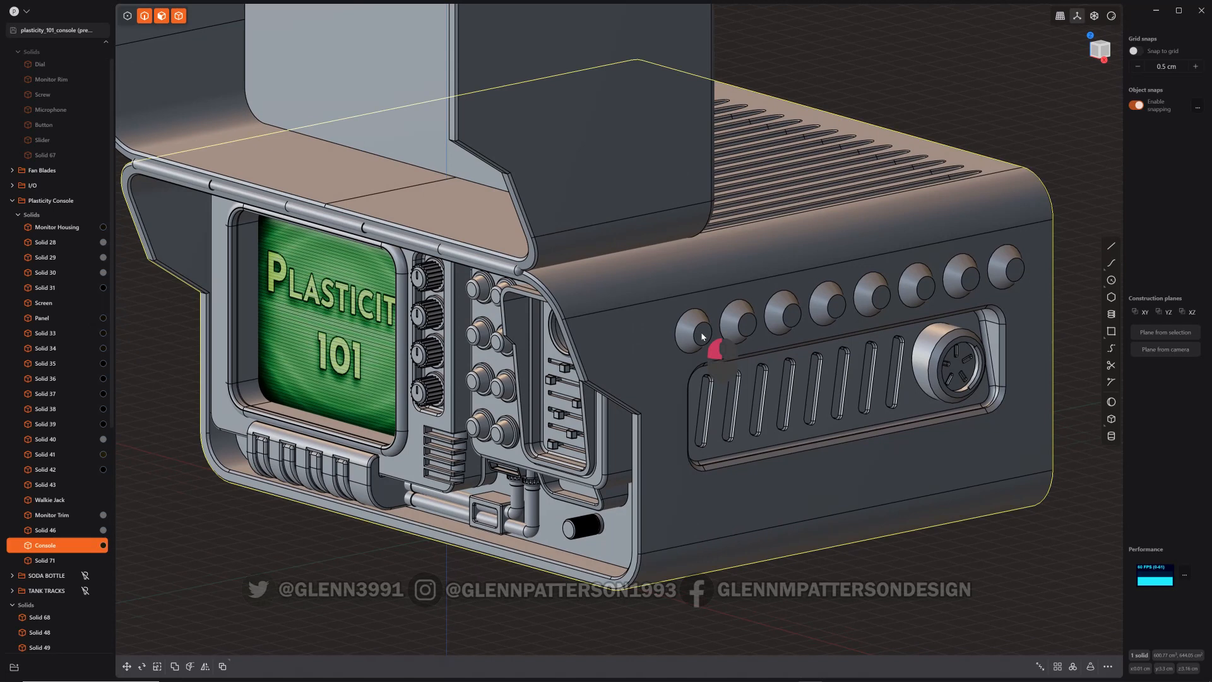
click(700, 333)
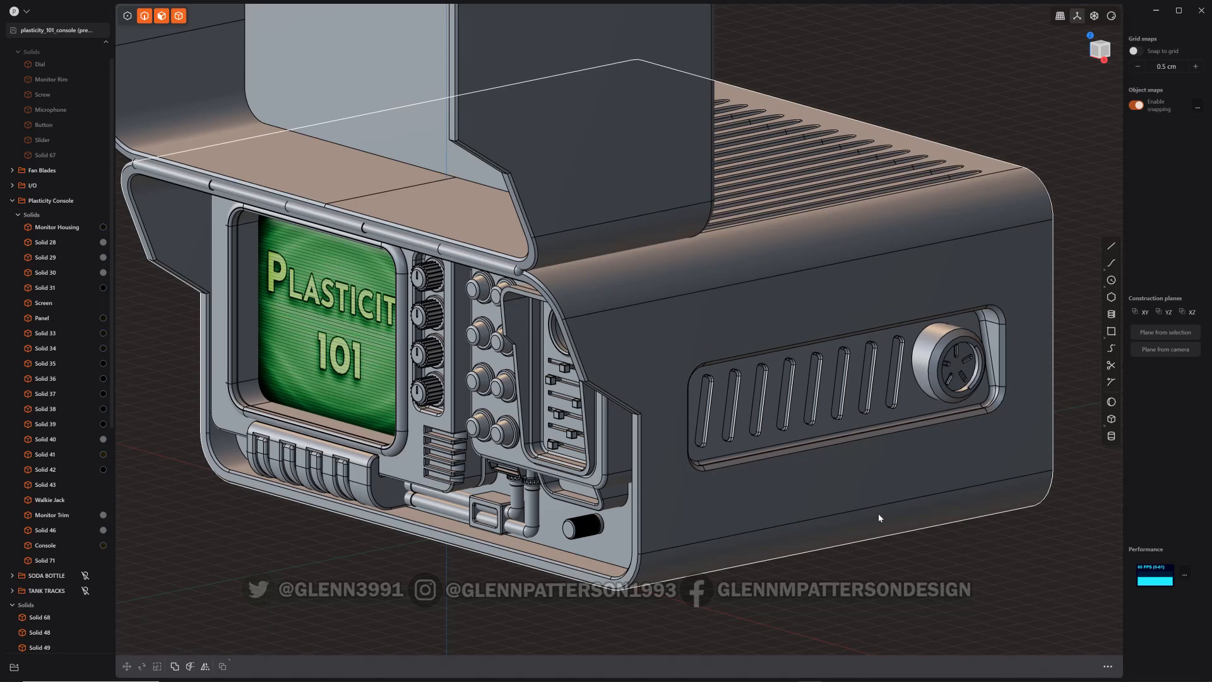
mouse_move(678, 375)
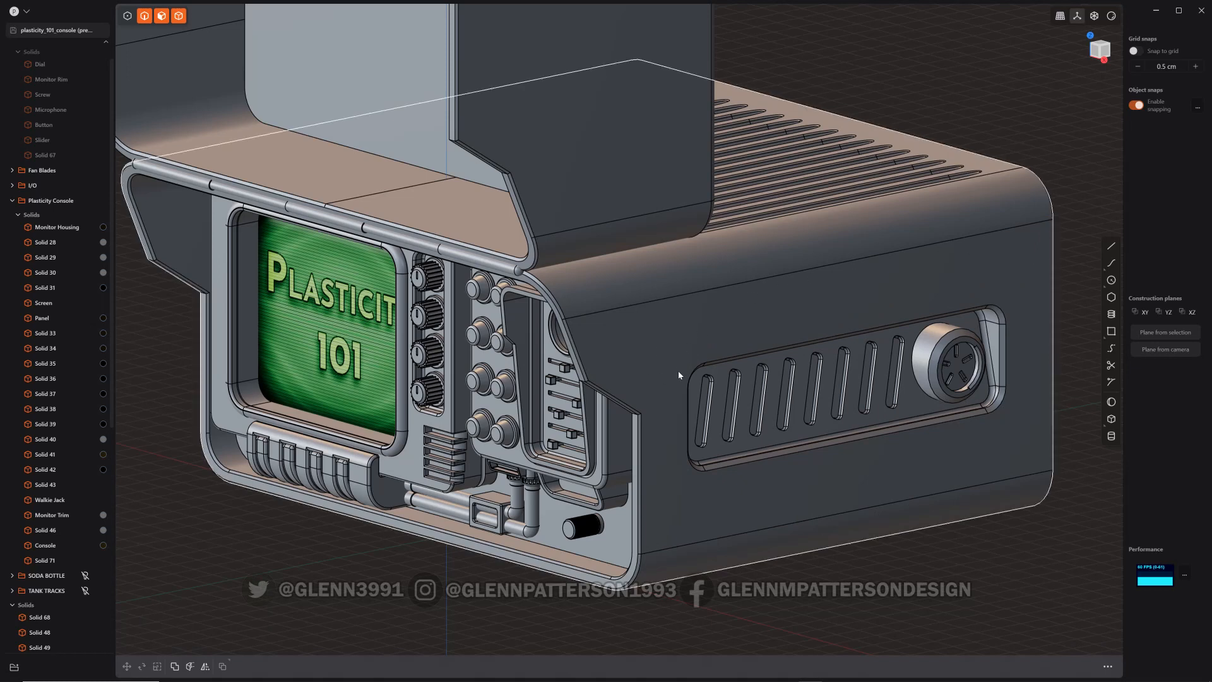
mouse_move(969, 283)
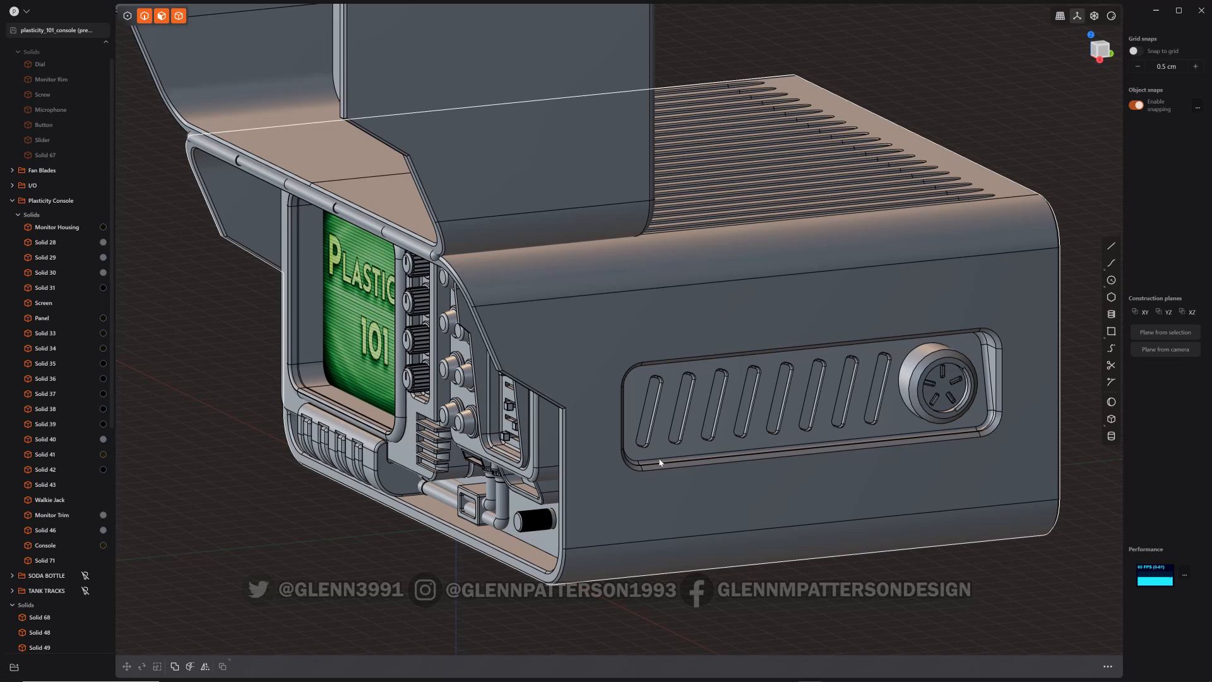
mouse_move(603, 353)
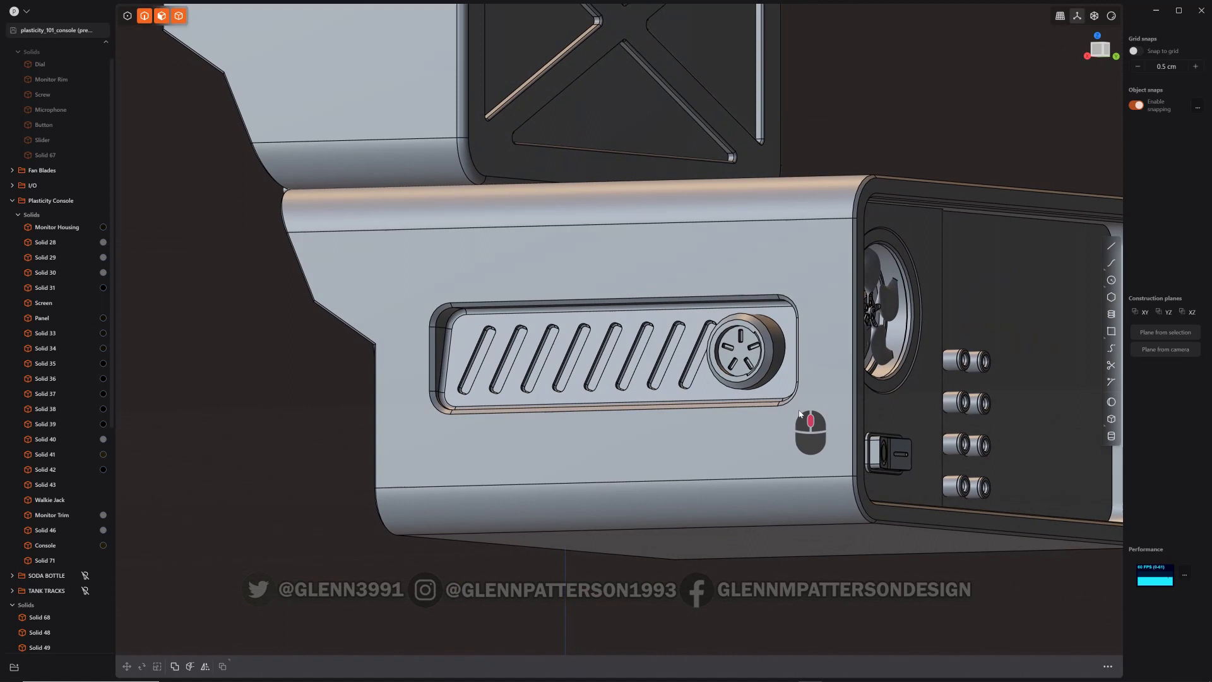
drag(804, 434, 706, 531)
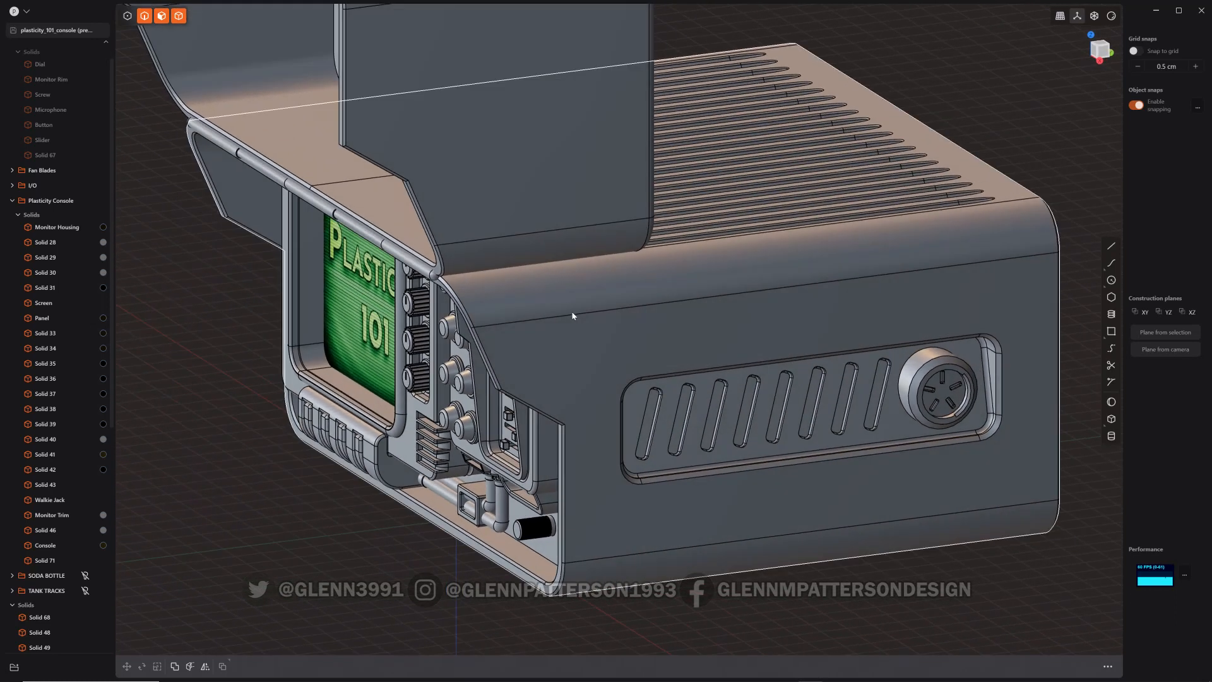
key(ctrl)
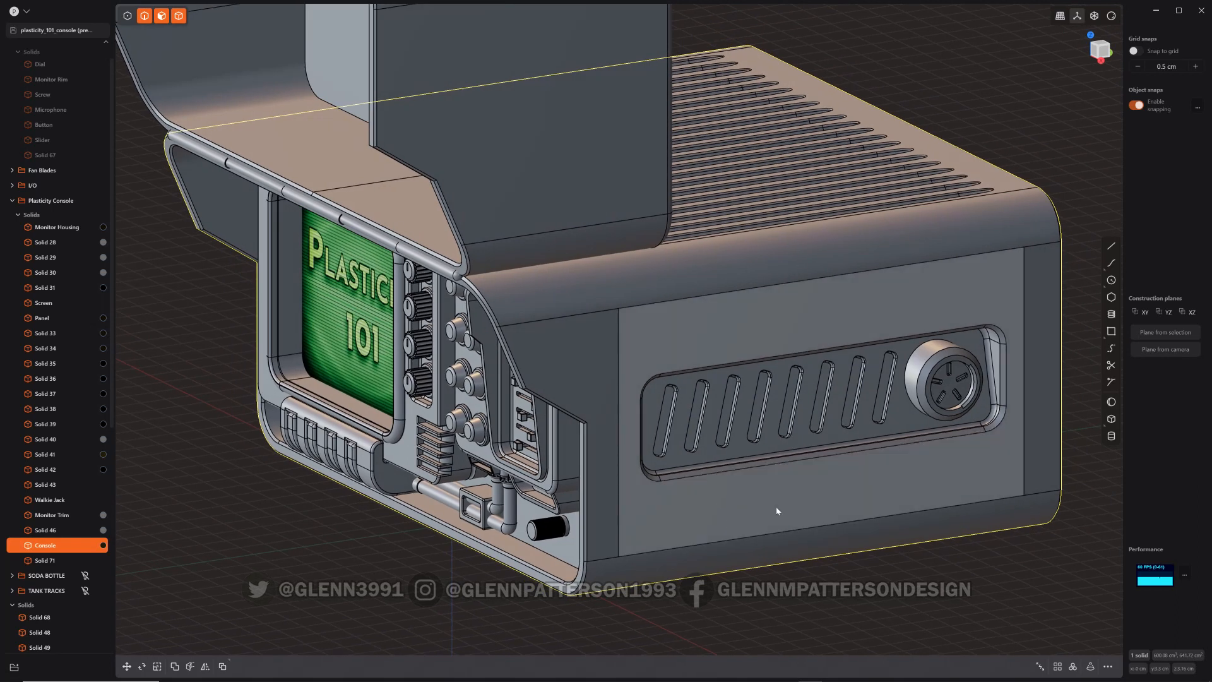
mouse_move(781, 509)
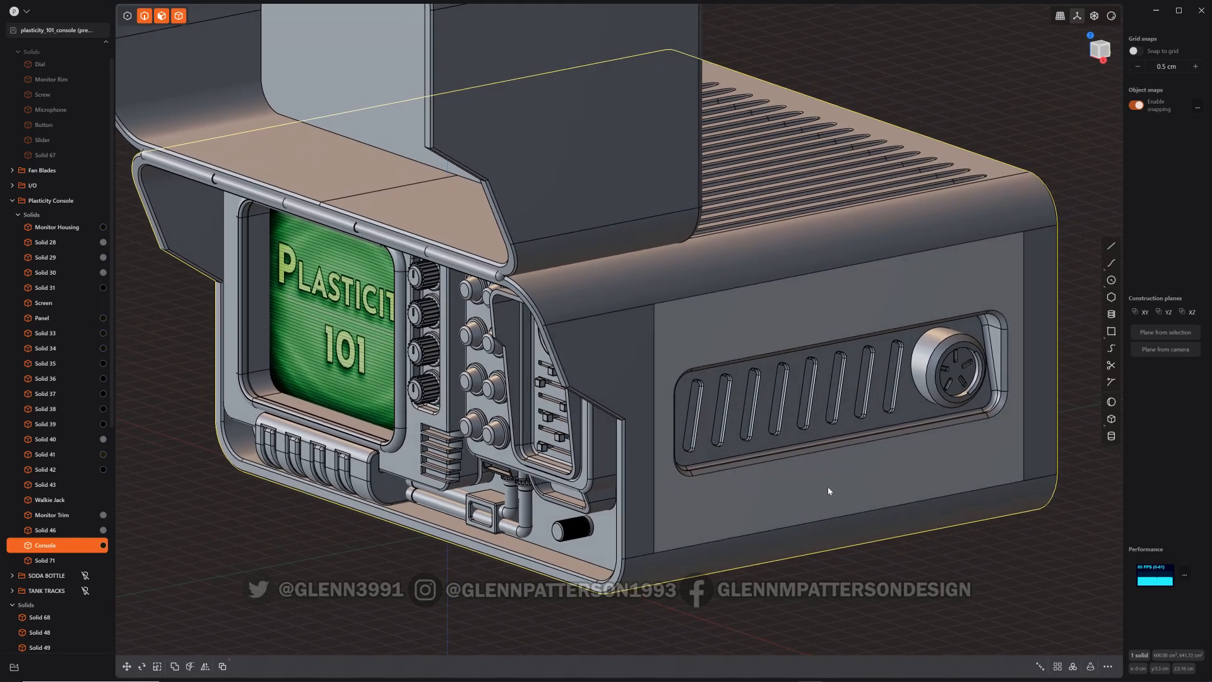
mouse_move(871, 499)
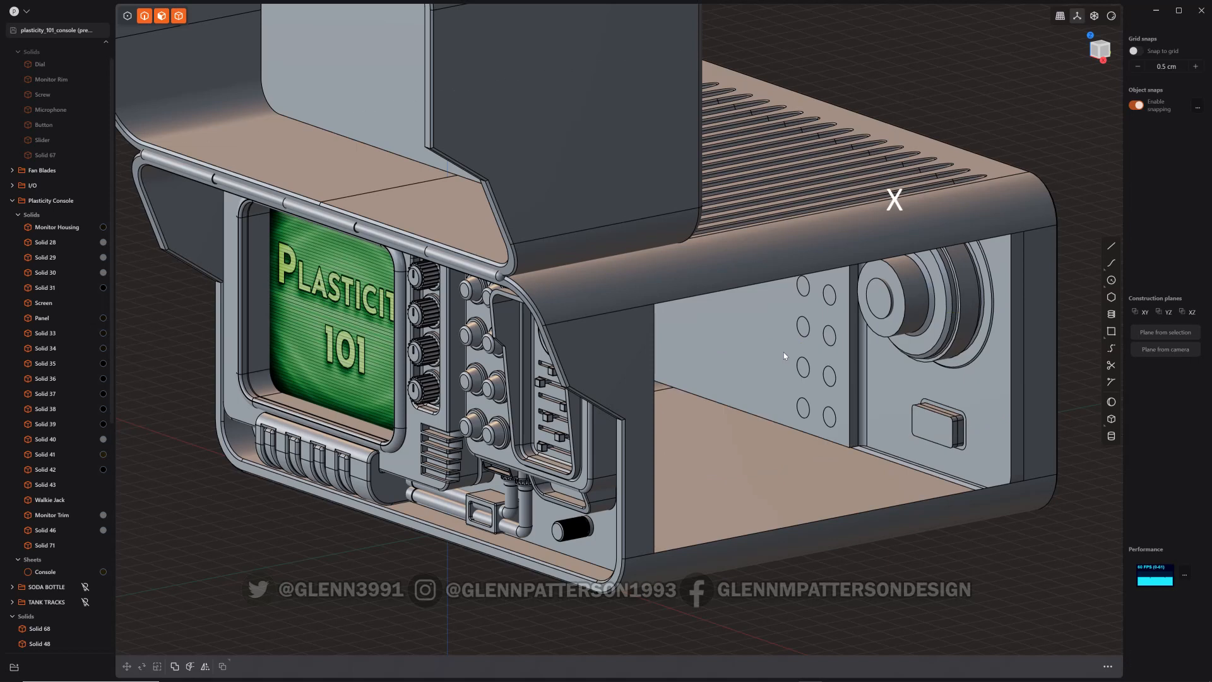
- Select the edges bordering the side opening left by the deleted panel face
click(45, 571)
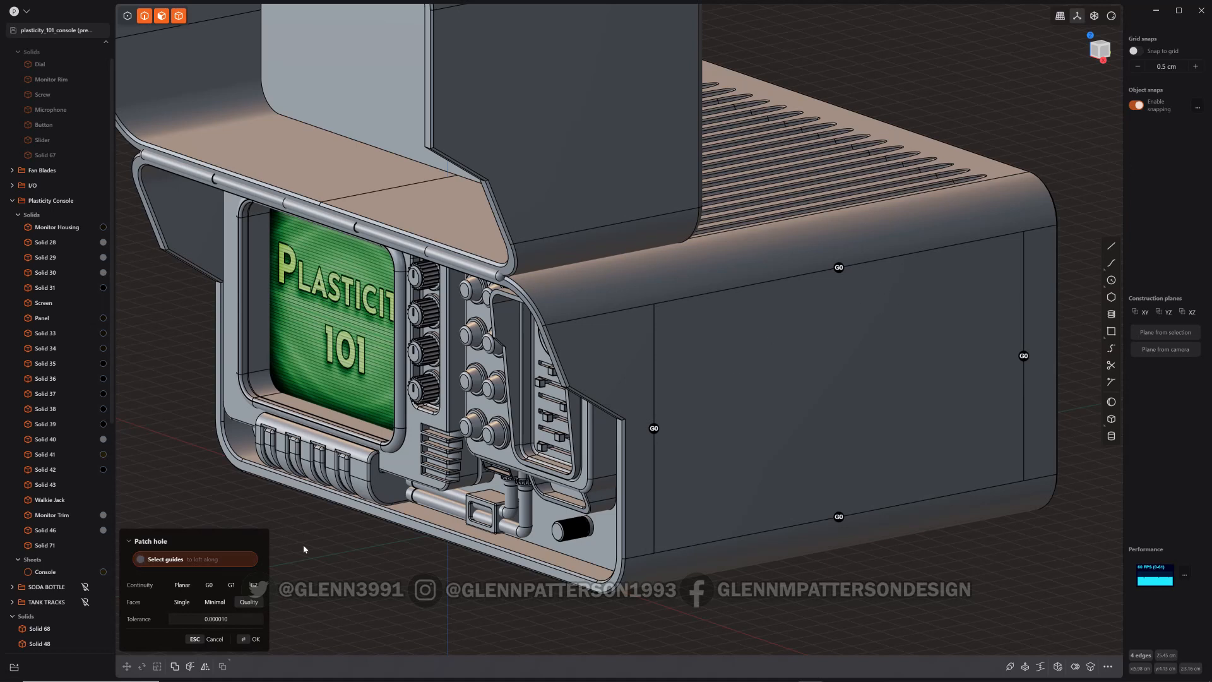
- Confirm the flat Patch Hole, then add the right vertical seam edge to the fillet
click(255, 639)
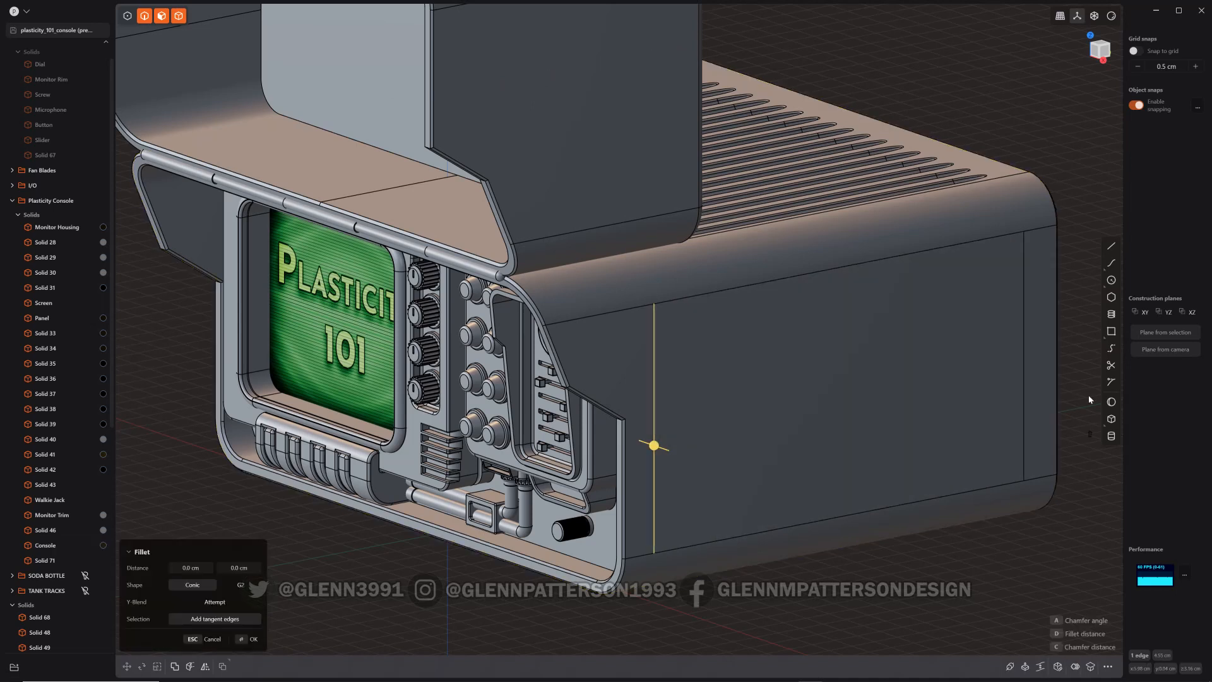
click(1024, 379)
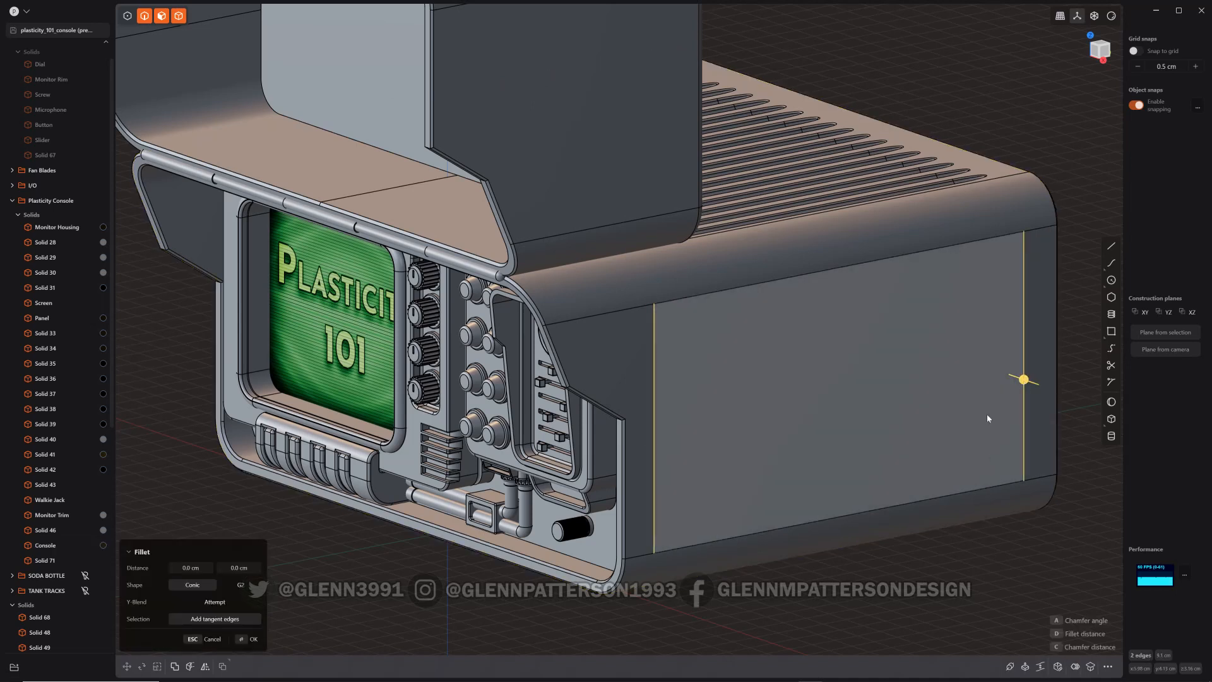